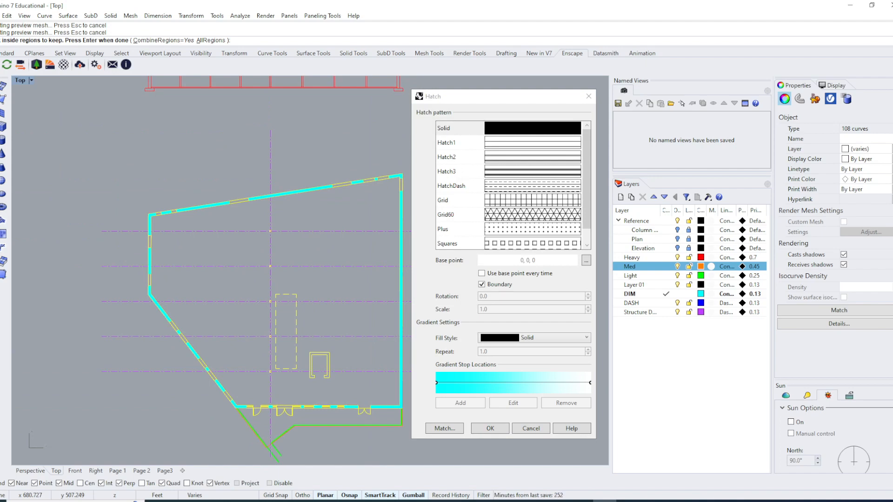
# Step: Fill the plan's wall regions with the Hatch1 pattern from the Hatch dialog
pyautogui.click(458, 128)
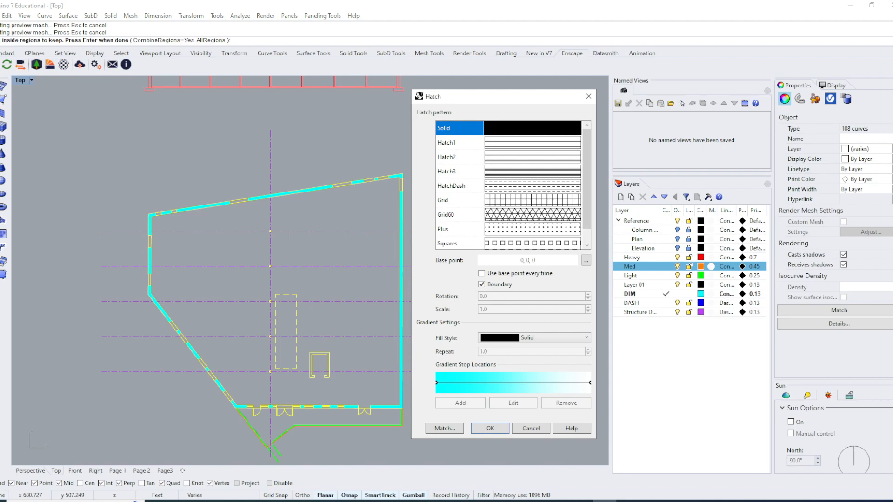
pyautogui.click(459, 142)
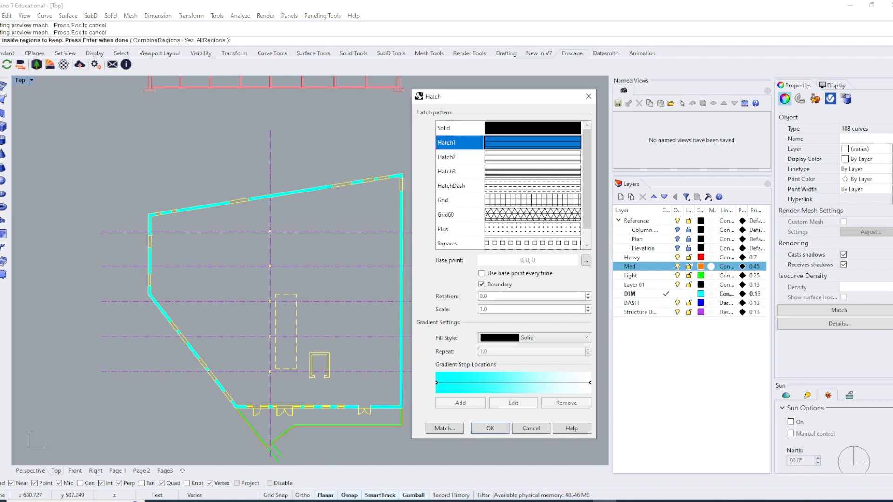
pyautogui.click(530, 428)
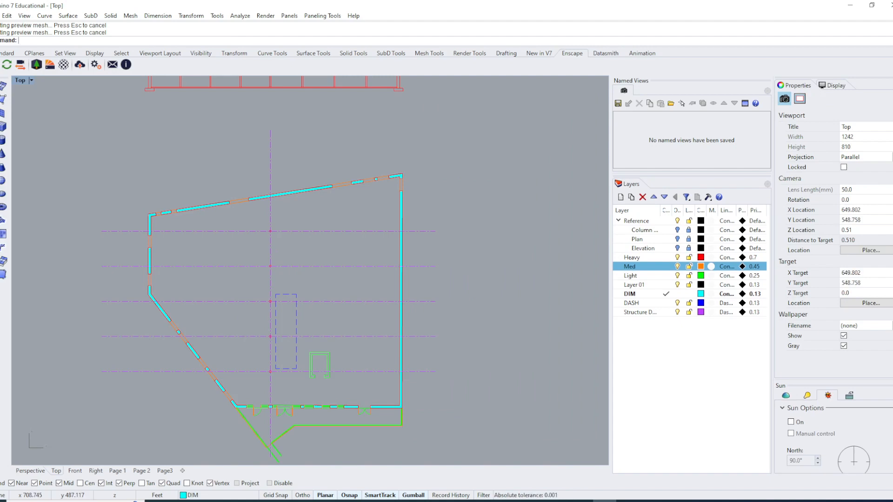
# Step: Select all hatches with SelHatch and add a new layer in the Layers panel
pyautogui.write('SelHatch')
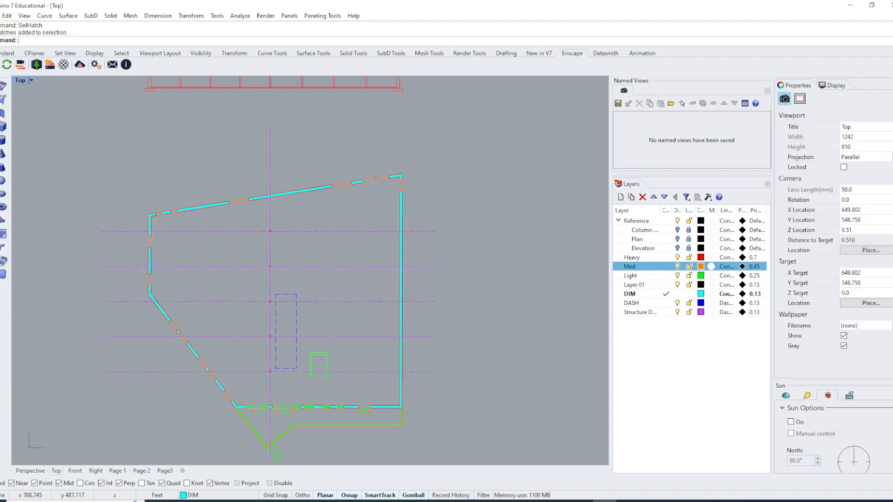
pyautogui.write('S')
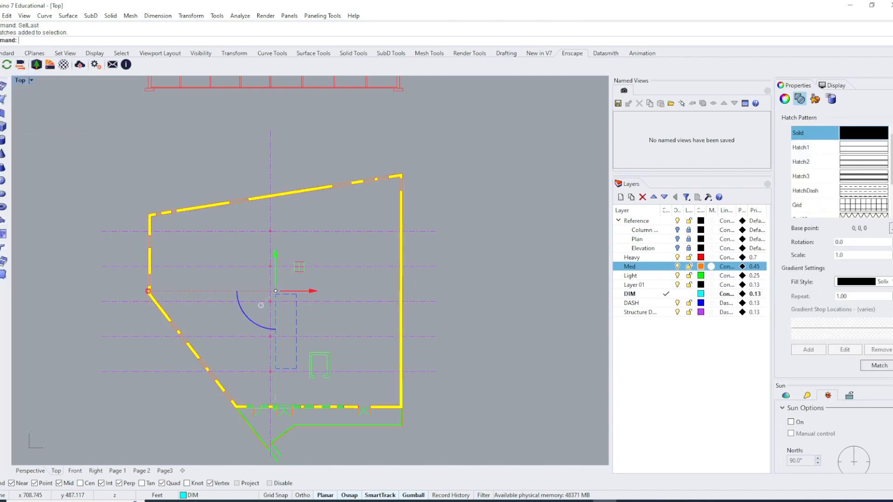
pyautogui.moveTo(261, 305)
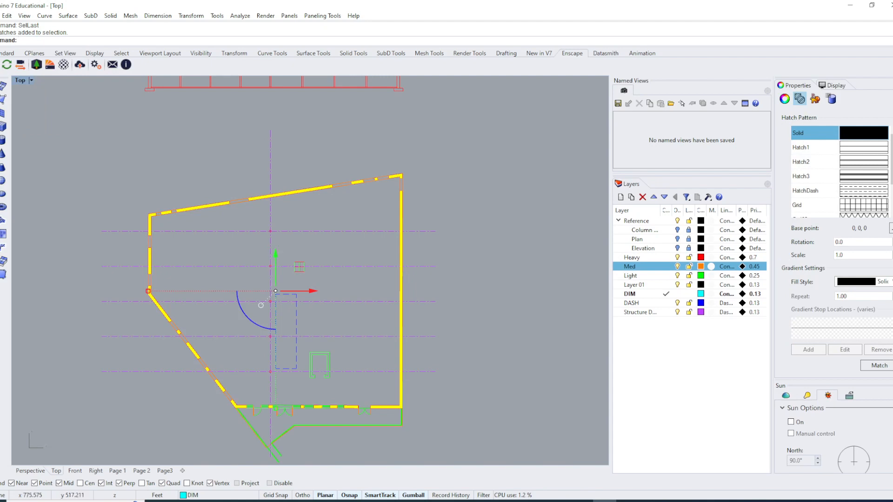
pyautogui.click(620, 197)
pyautogui.write('Hat')
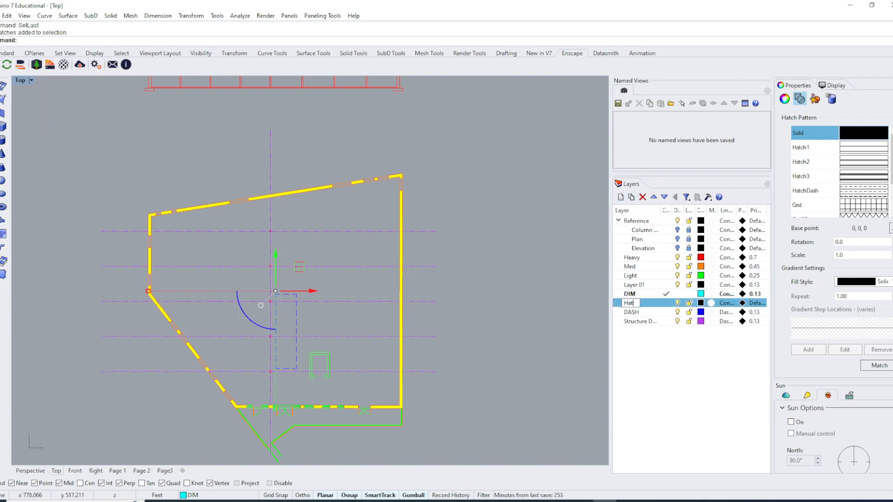
# Step: Name the layer 'Hatch', colour it yellow, and set its print width to 0.13
pyautogui.press('Enter')
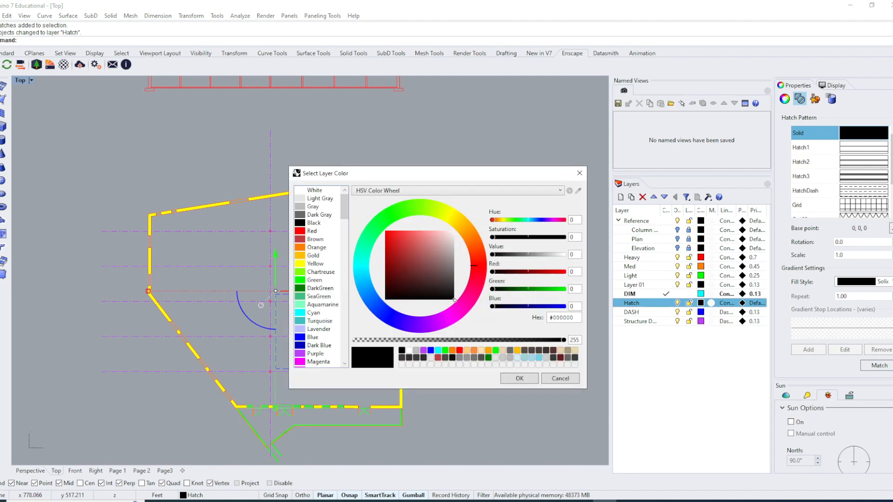
pyautogui.click(519, 378)
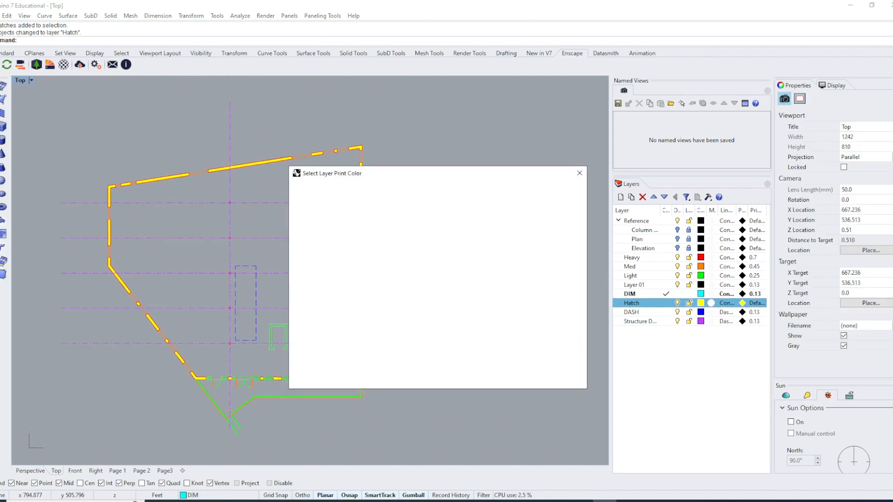
pyautogui.click(579, 173)
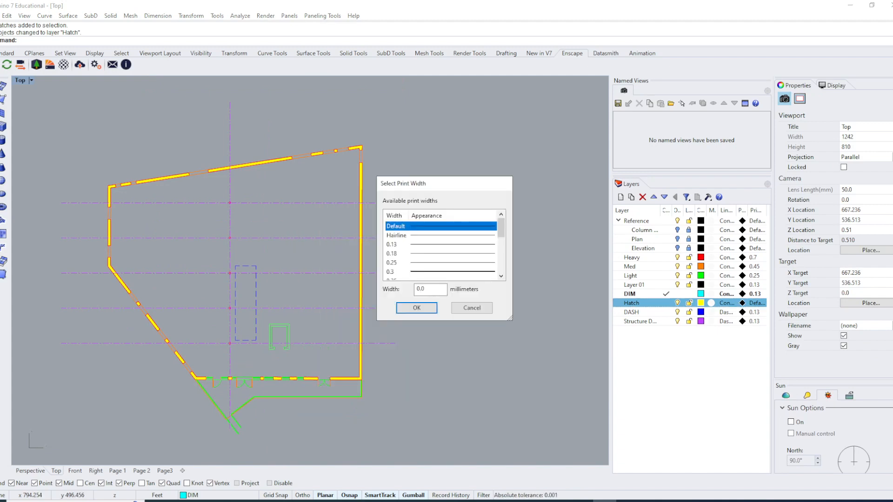
pyautogui.click(416, 307)
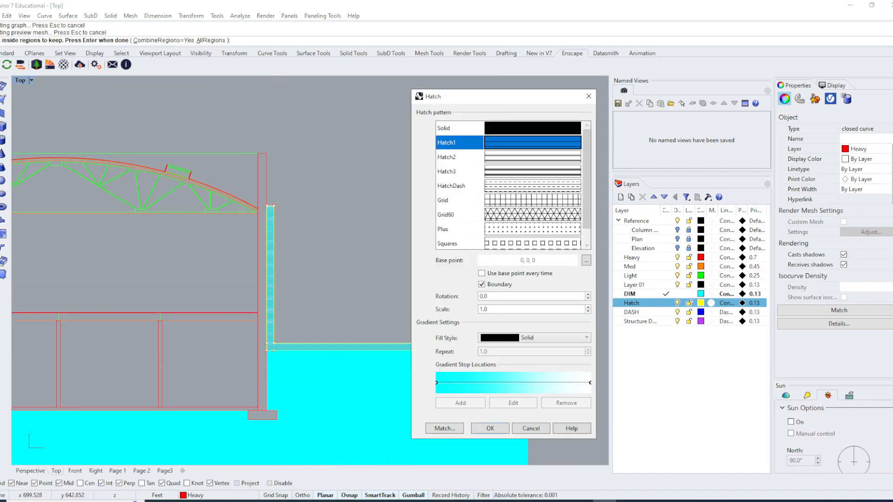
# Step: Hatch the thin wall section with Hatch1, rotation 45 and scale 5.0
pyautogui.scroll(-3)
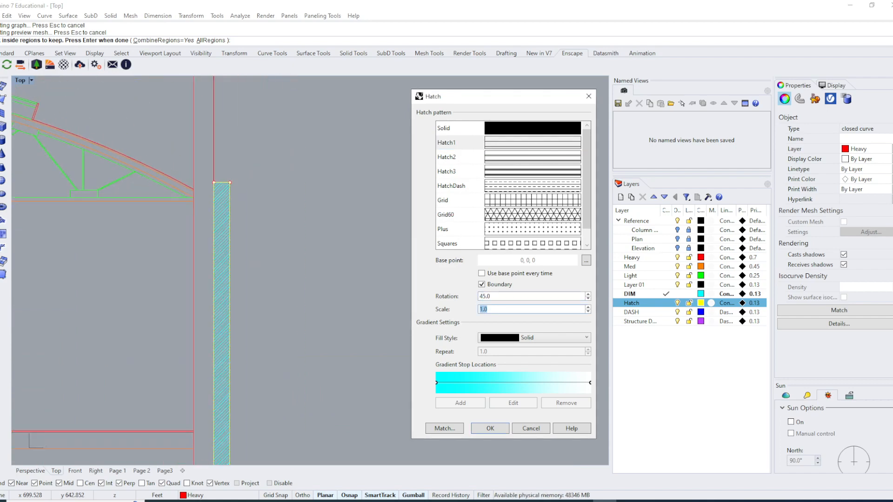
pyautogui.write('5.0')
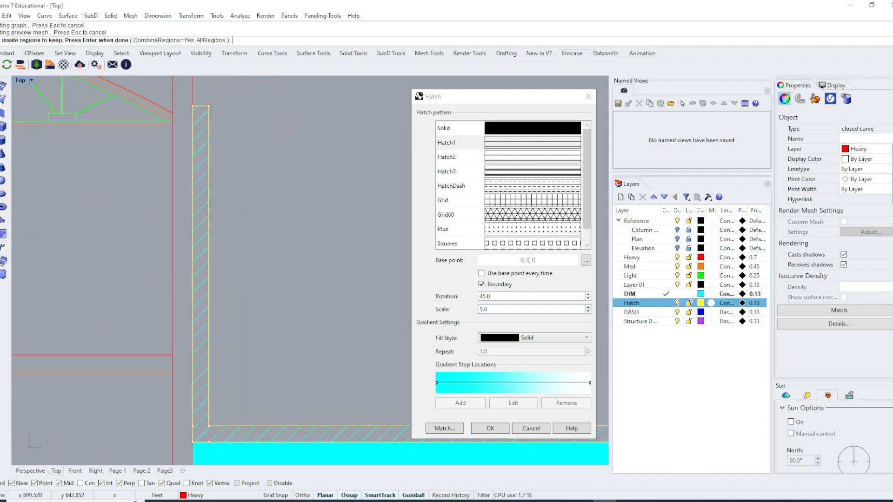
pyautogui.click(489, 428)
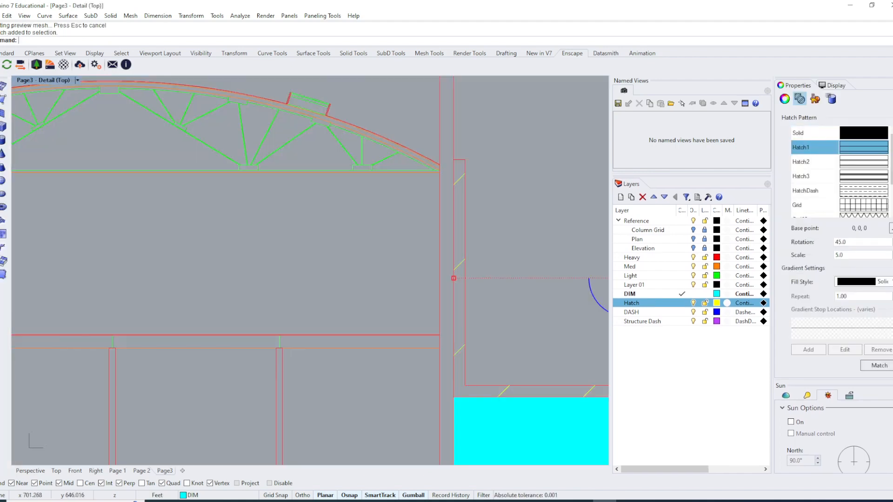
# Step: Reduce the wall hatch's Scale to 0.5 in the Properties panel for denser lines
pyautogui.click(857, 255)
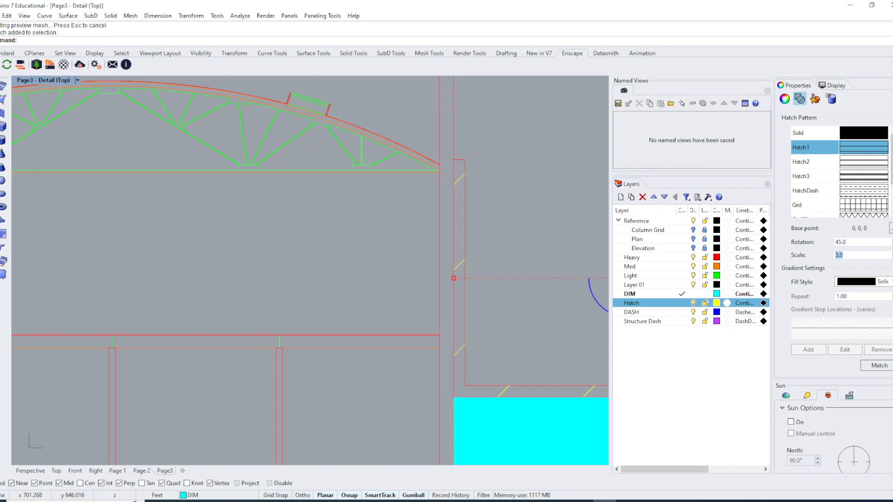
pyautogui.write('1')
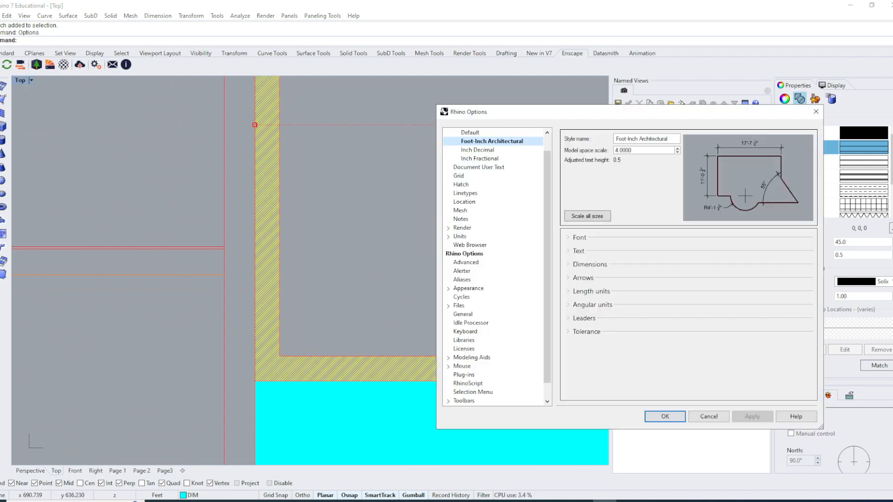
# Step: Set the document's model space hatch scale to 8 in Options and accept
pyautogui.click(460, 184)
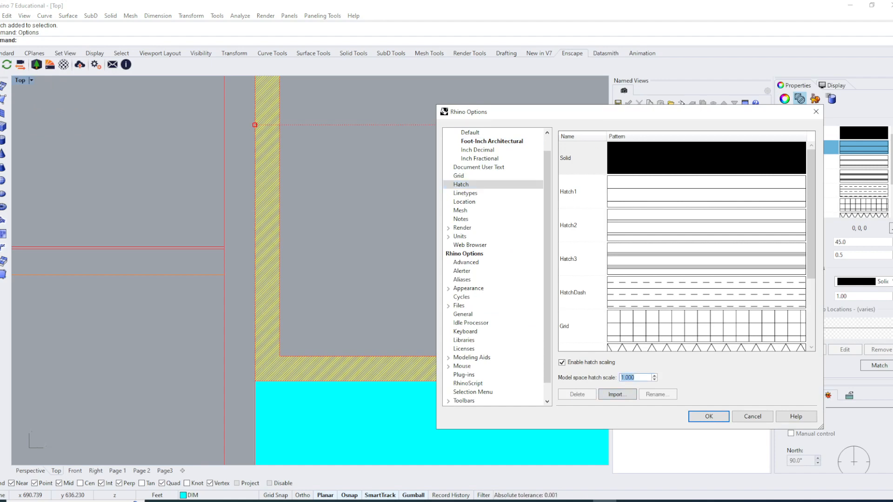
pyautogui.write('4')
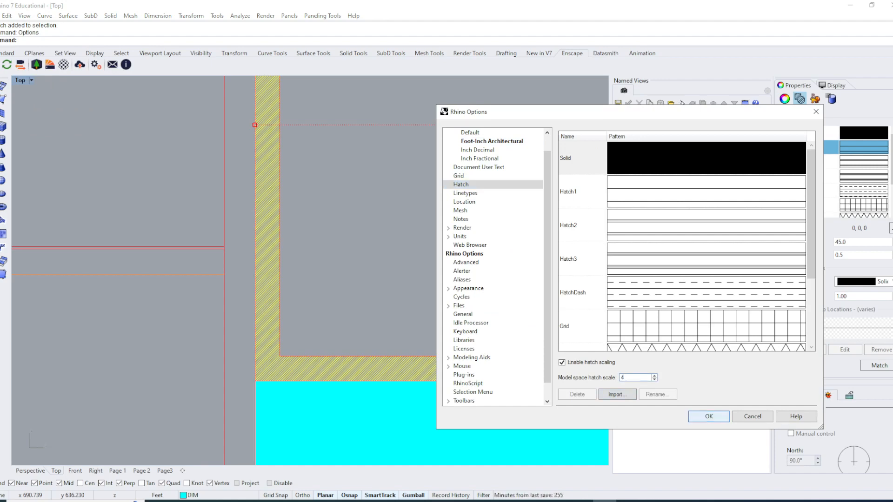
pyautogui.click(708, 416)
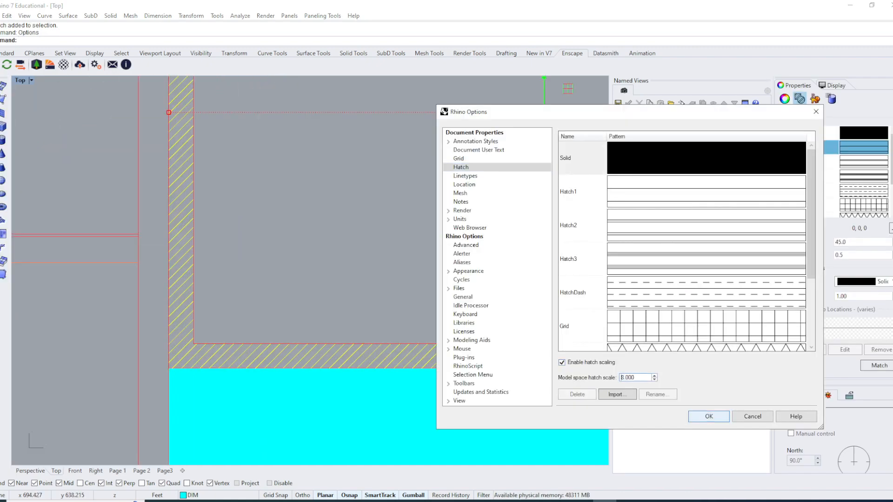
pyautogui.click(708, 416)
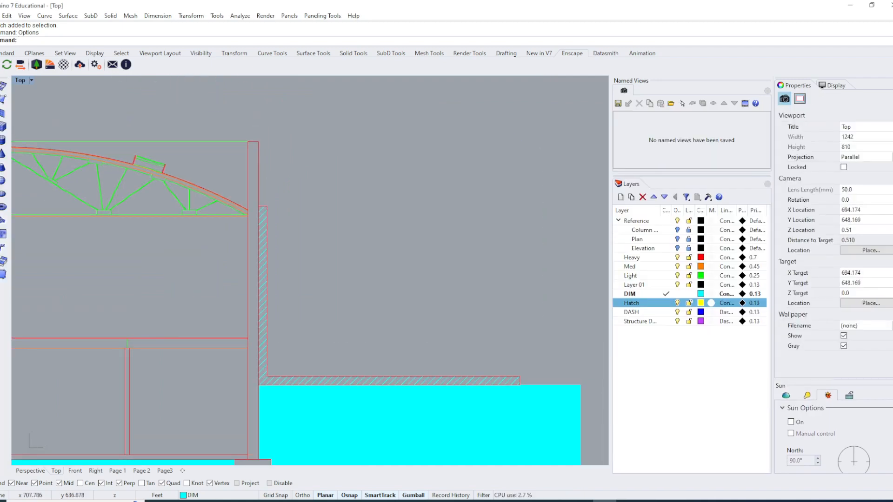
# Step: Pan to the elevation drawing, then switch to the web browser
pyautogui.click(164, 471)
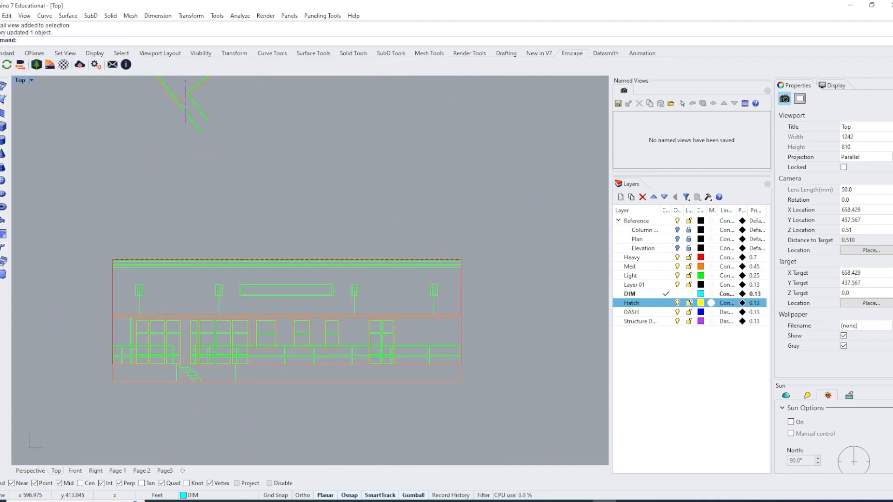
pyautogui.press('alt+tab')
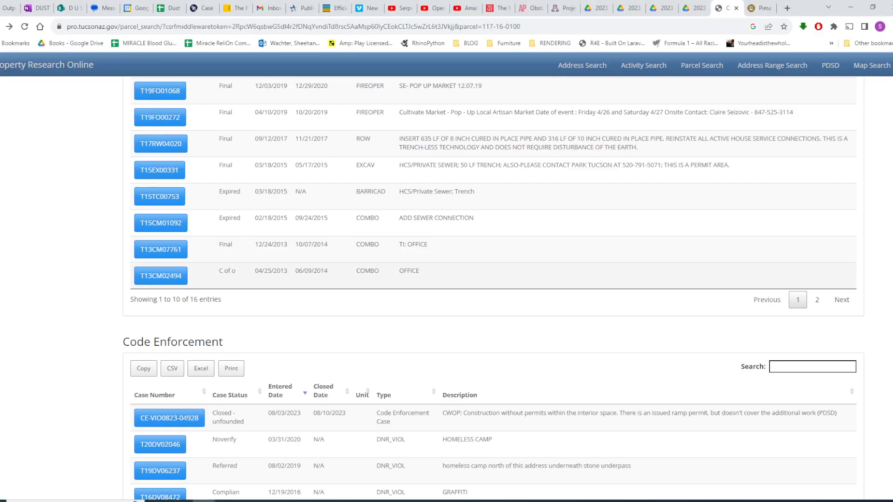
# Step: Google 'cad hatch patterns' and open CADhatch's free wood hatch patterns page
pyautogui.click(786, 8)
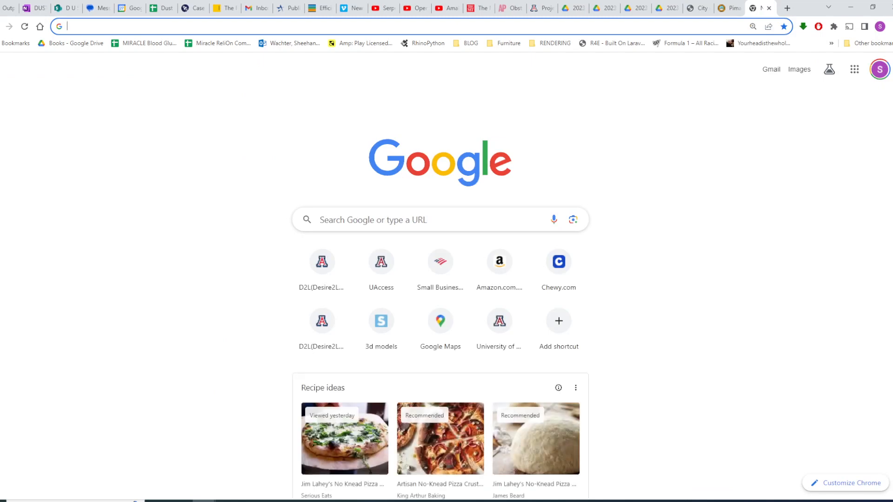
pyautogui.write('cad ha')
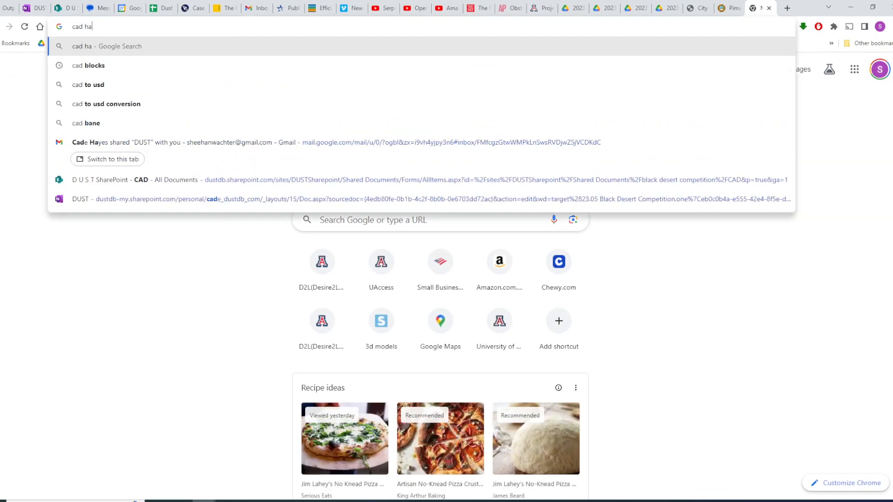
pyautogui.write('cad hatch patterns')
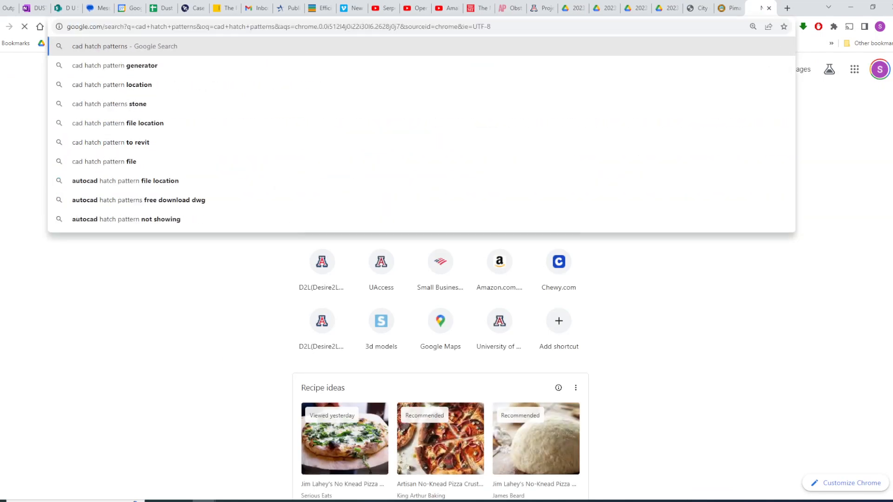
pyautogui.click(99, 46)
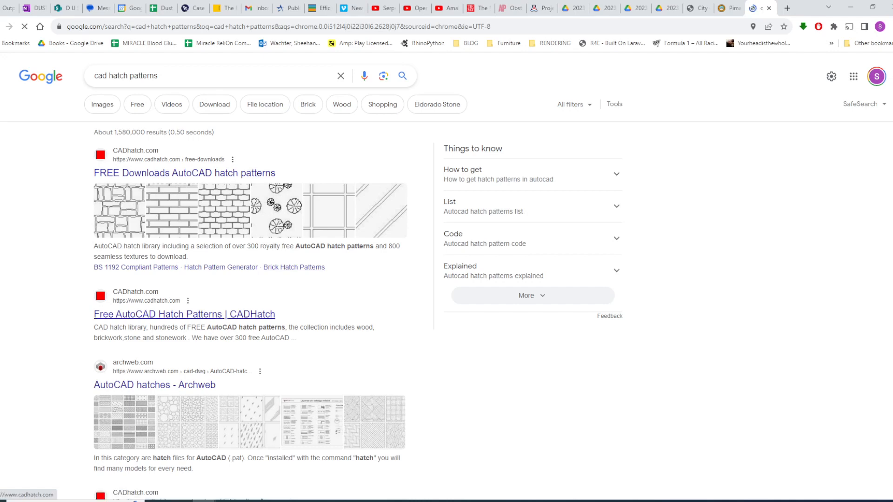
pyautogui.scroll(-3)
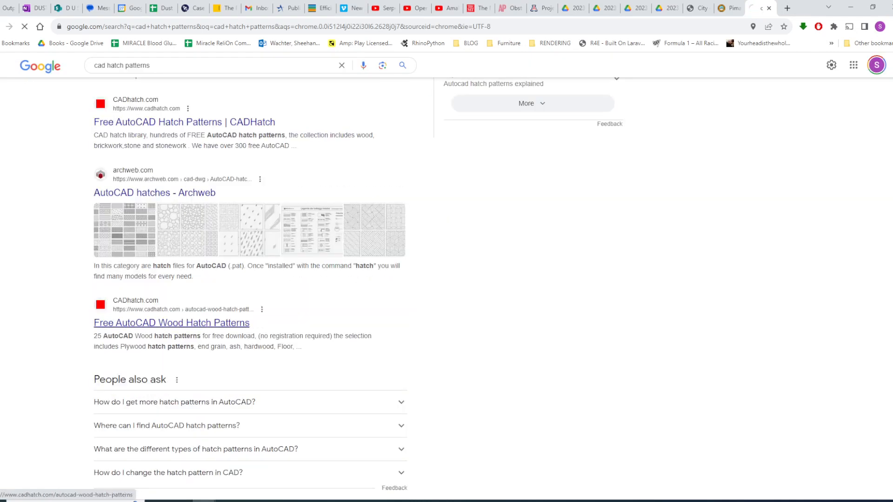
pyautogui.click(171, 322)
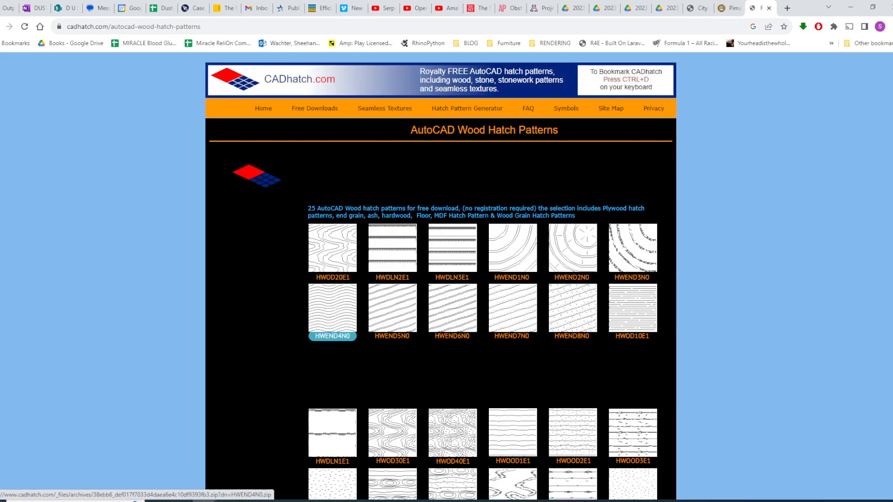
# Step: Download the HBSTRCES.zip brick hatch pattern from CADhatch's Brick Hatch Patterns collection
pyautogui.scroll(-3)
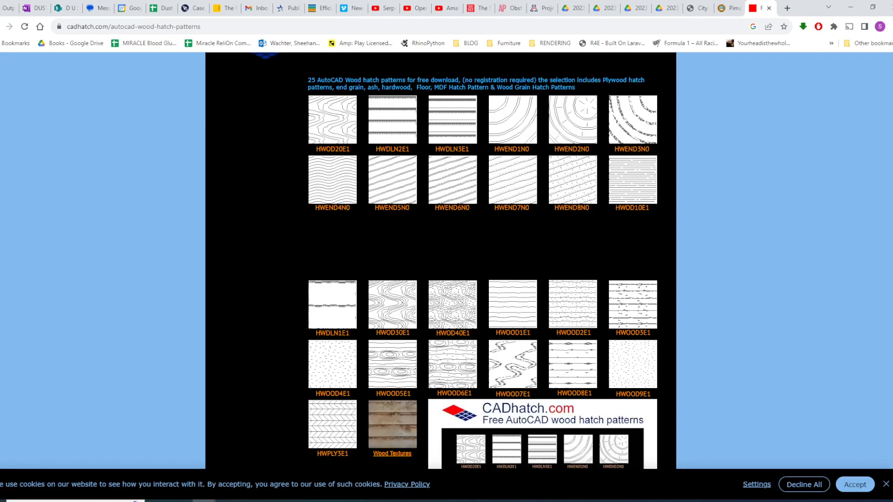
pyautogui.scroll(3)
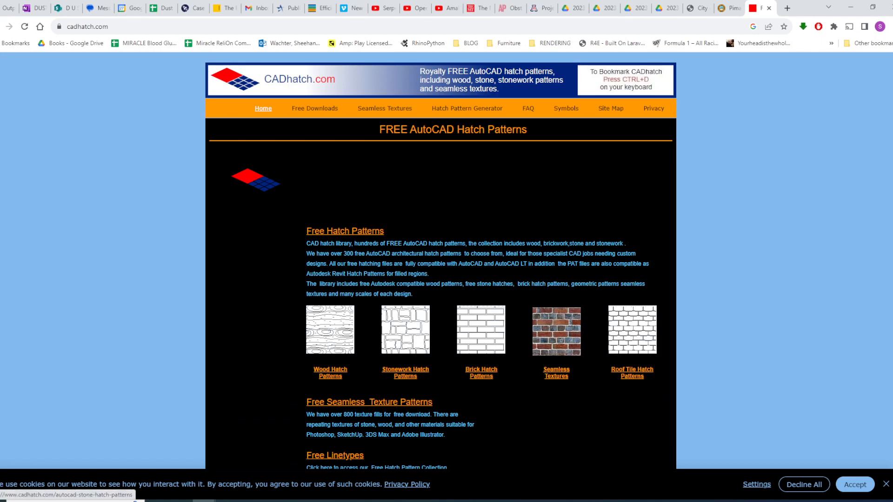
pyautogui.click(481, 373)
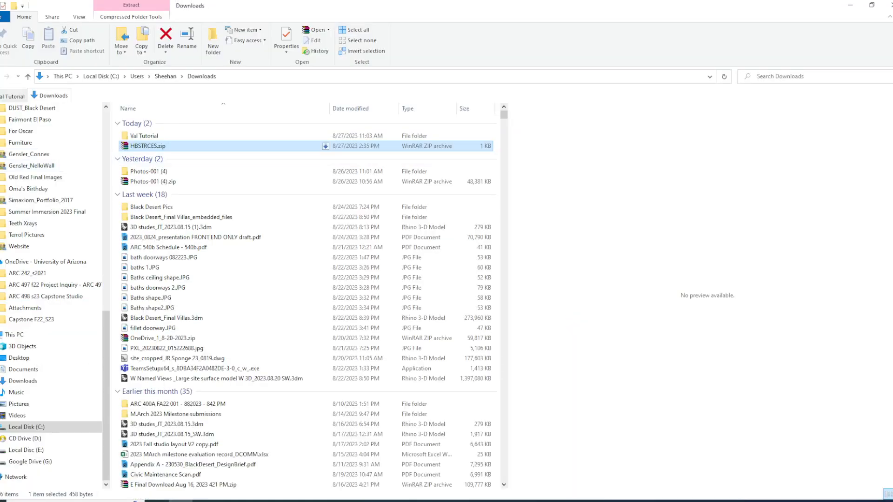
# Step: Extract HBSTRCES.zip in Downloads and open the HBSTRCES folder containing HBSTRCES.pat
pyautogui.rightClick(144, 146)
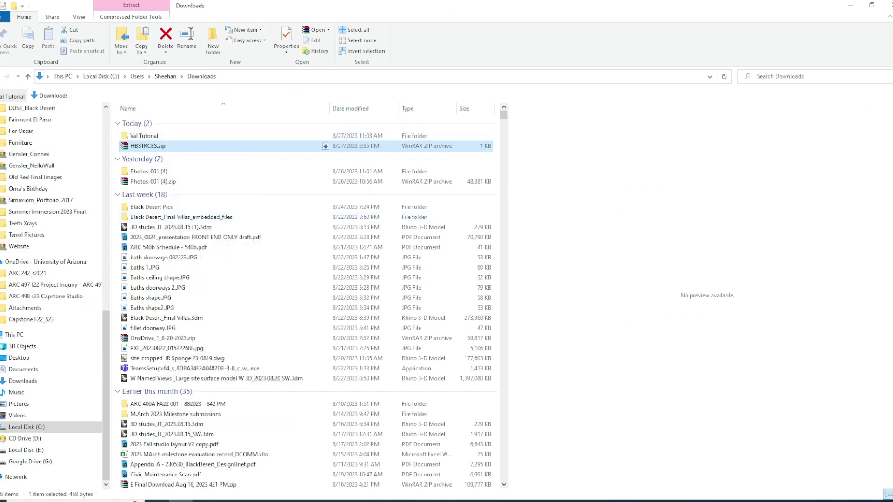
pyautogui.moveTo(143, 145)
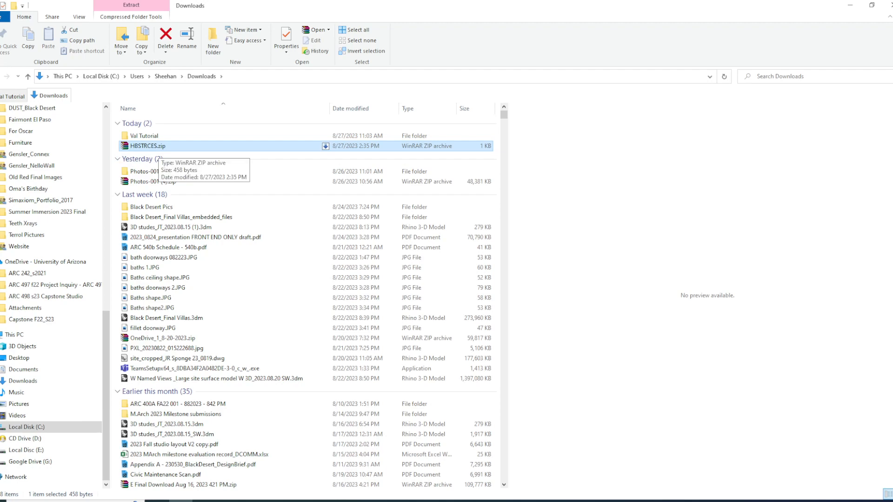
pyautogui.rightClick(149, 146)
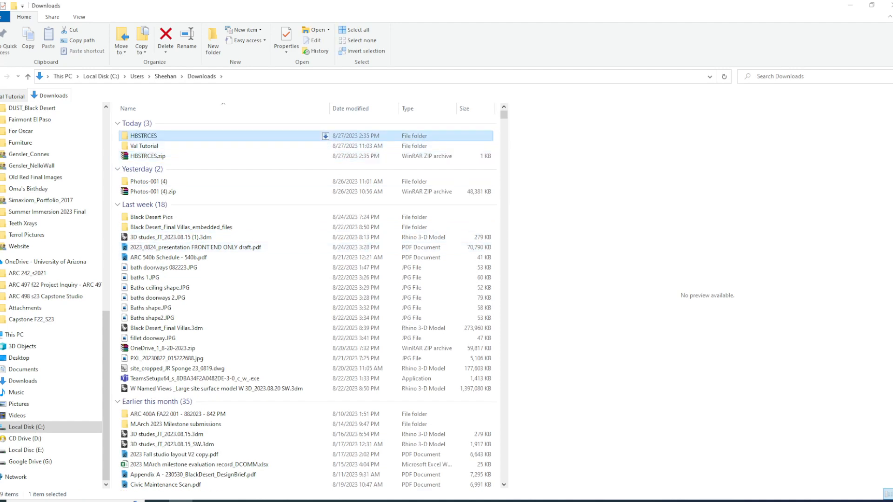
pyautogui.doubleClick(144, 135)
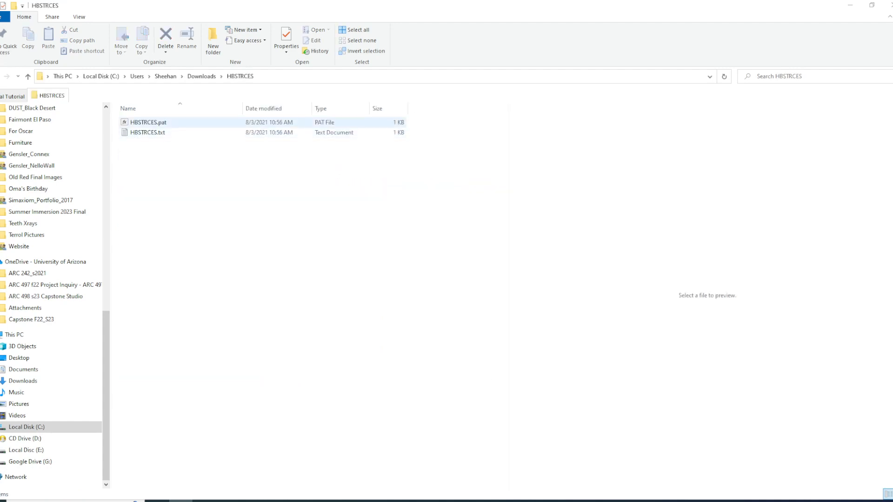
pyautogui.moveTo(148, 122)
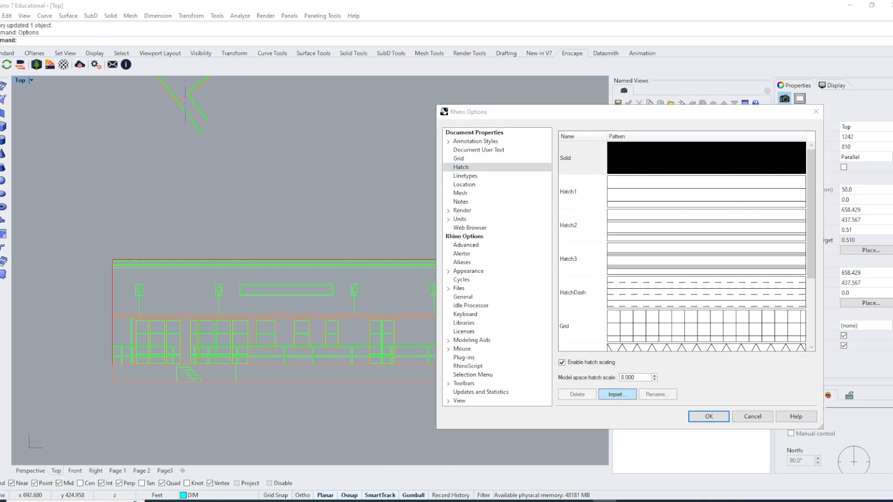
# Step: Import the HBSTRCES pattern from HBSTRCES.pat into the document's hatch patterns
pyautogui.click(617, 394)
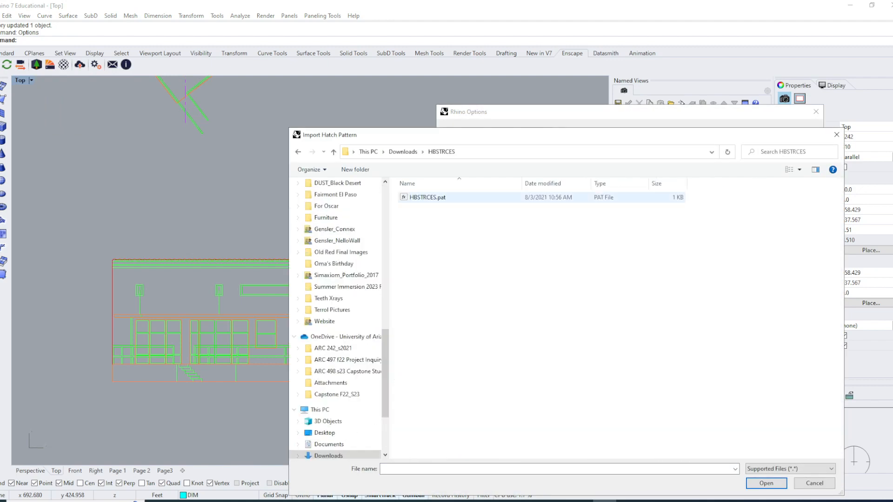
pyautogui.click(765, 483)
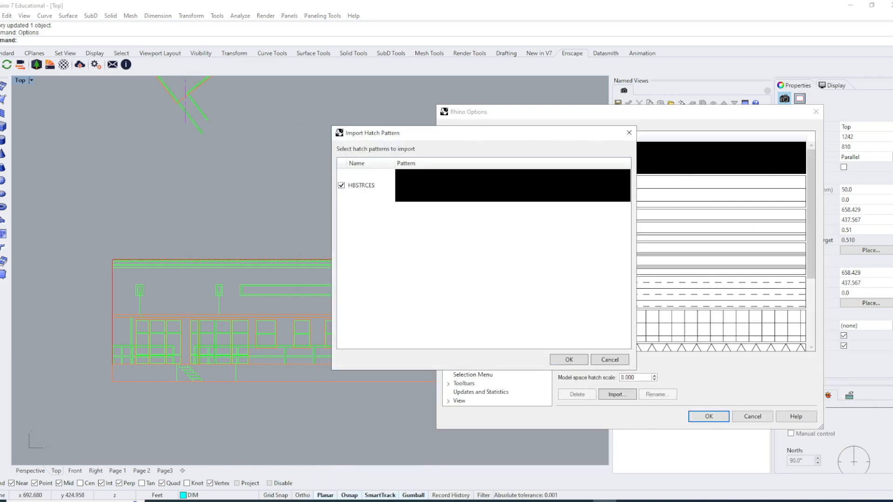
pyautogui.click(360, 186)
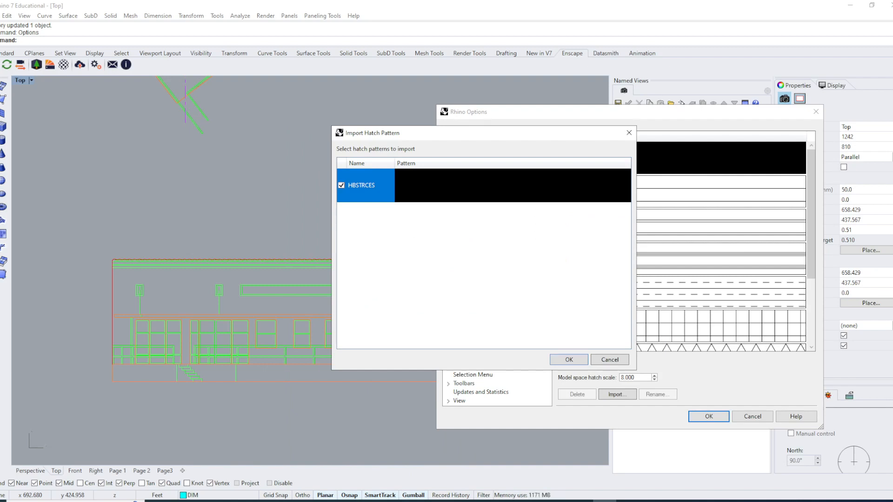
pyautogui.click(568, 360)
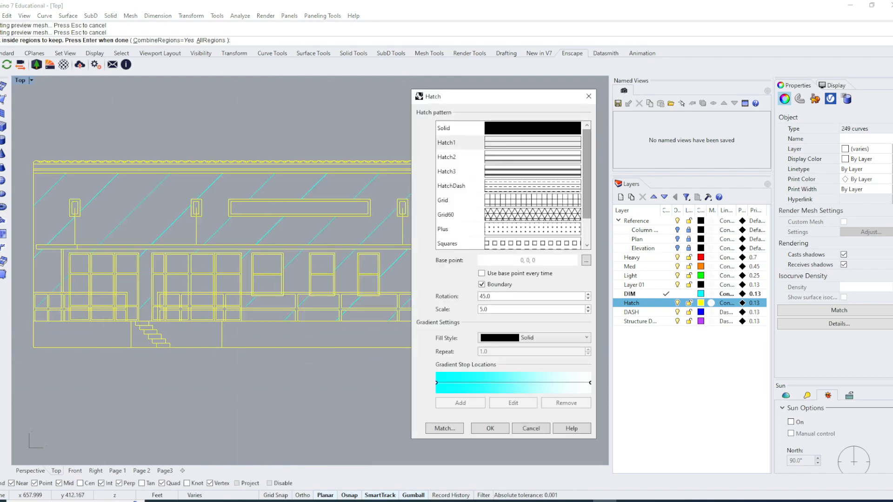
# Step: Hatch the elevation with the HBSTRCES brick pattern at rotation 0 and a much smaller scale
pyautogui.scroll(-3)
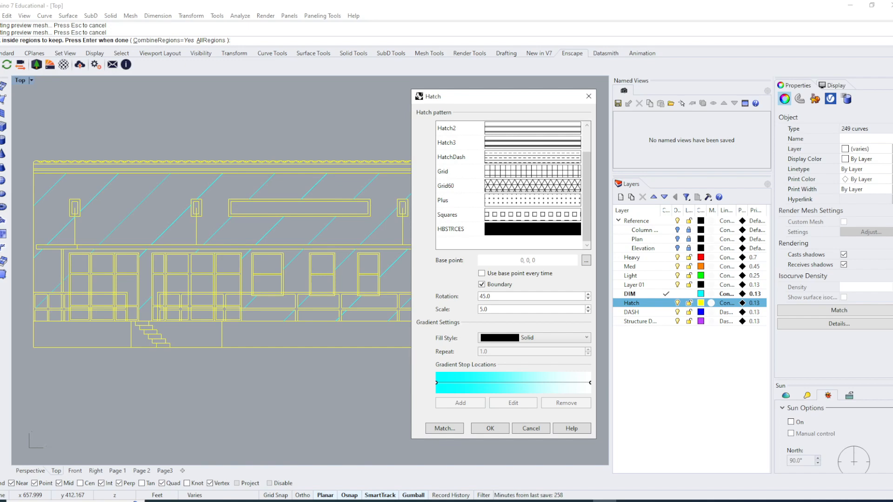
pyautogui.click(450, 229)
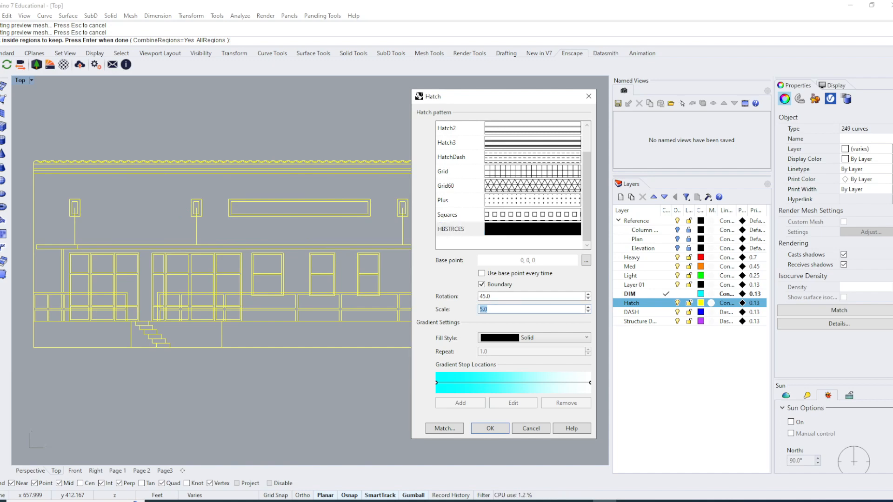
pyautogui.write('.1')
pyautogui.click(535, 296)
pyautogui.write('0')
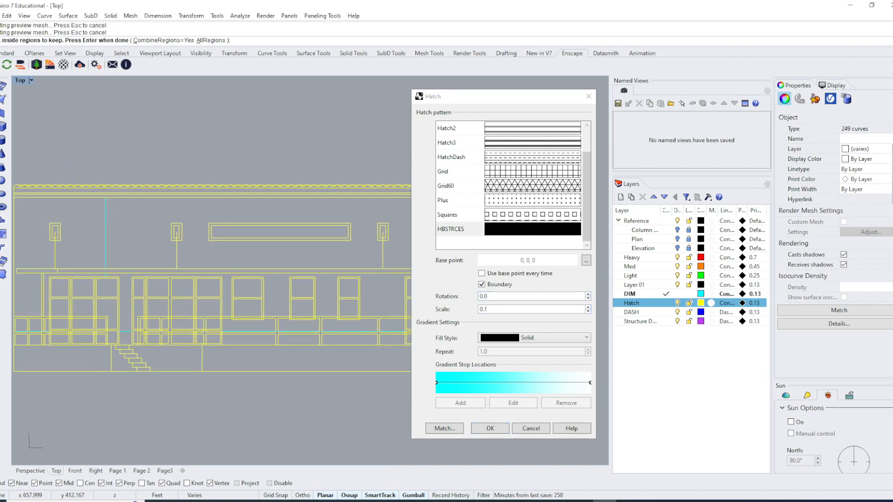
pyautogui.click(529, 309)
pyautogui.write('0.05')
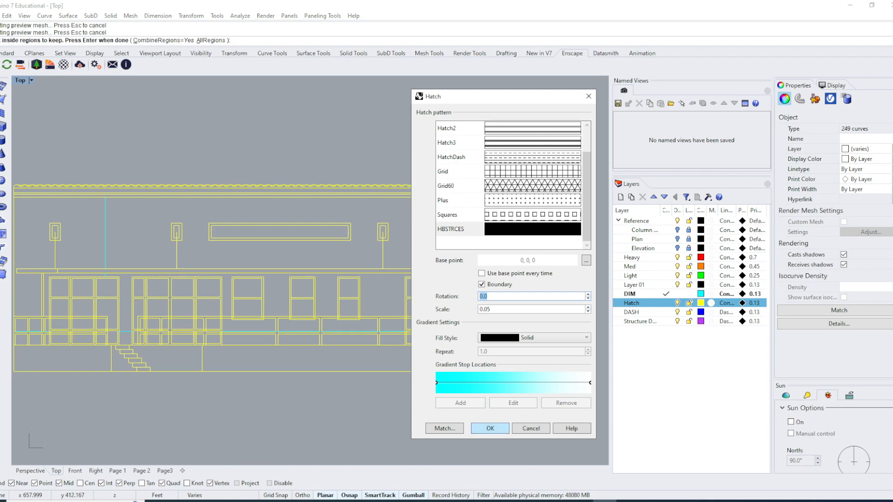
pyautogui.click(531, 428)
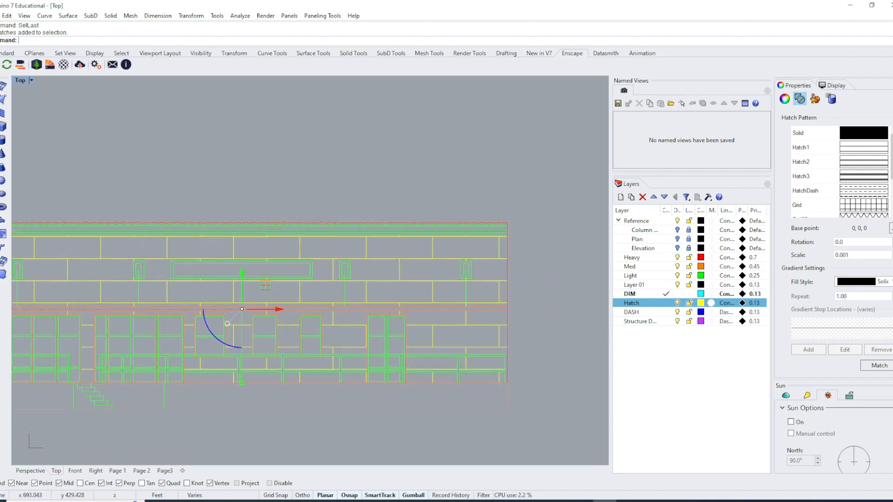
# Step: Select the brick hatch and set its Properties scale to 0.0011 after trying 0.002
pyautogui.click(784, 98)
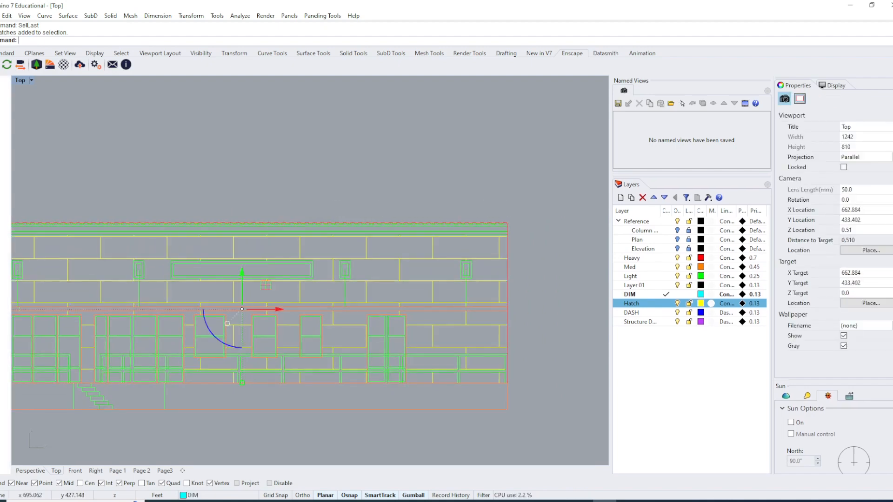
pyautogui.click(799, 99)
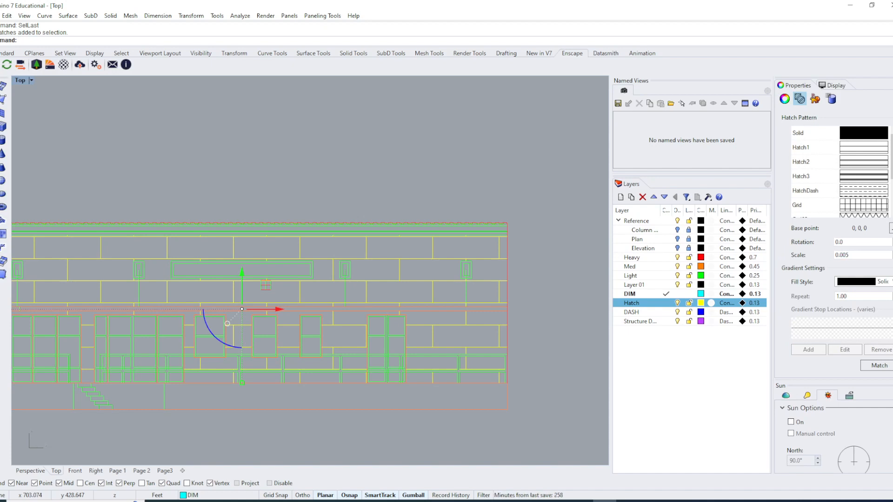
pyautogui.write('0.002')
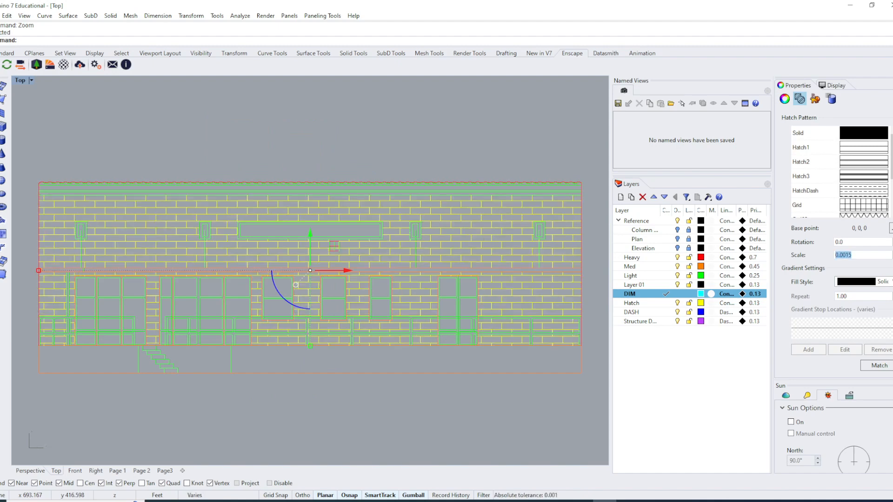
pyautogui.write('0.0011')
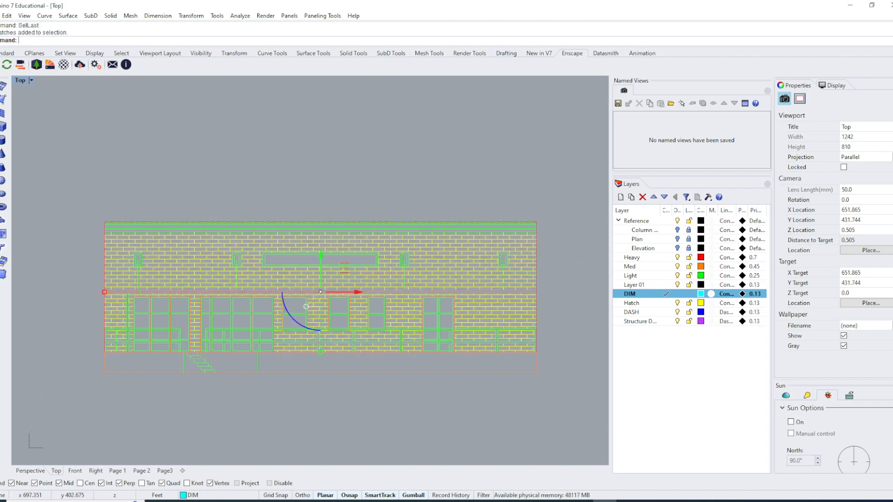
# Step: Show the Page 1 layout and try heavier Hatch layer print widths, returning to 0.13
pyautogui.click(631, 303)
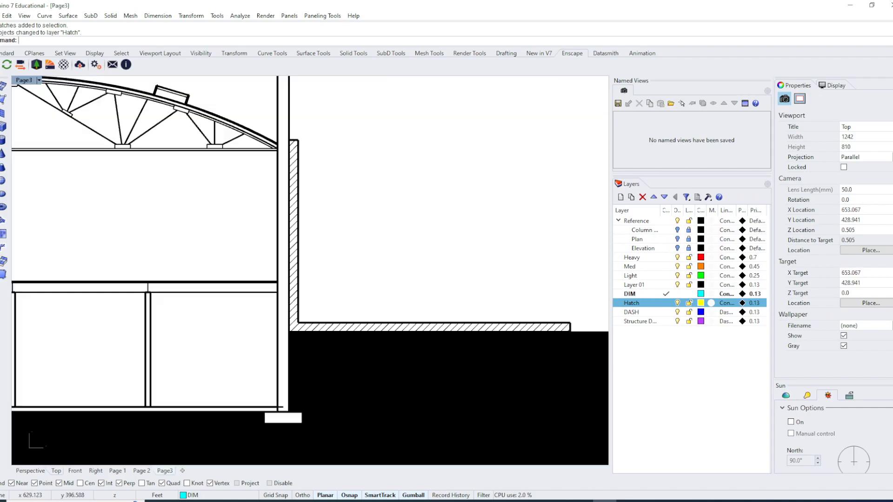
pyautogui.click(117, 471)
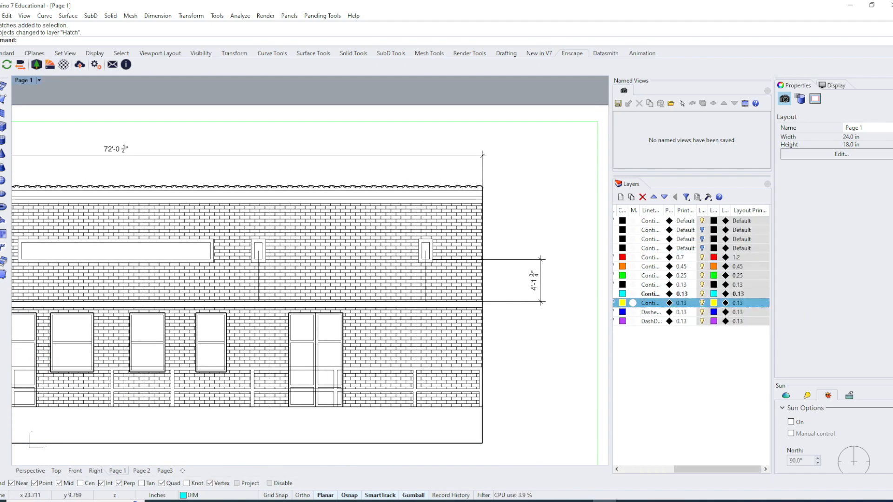
pyautogui.click(681, 302)
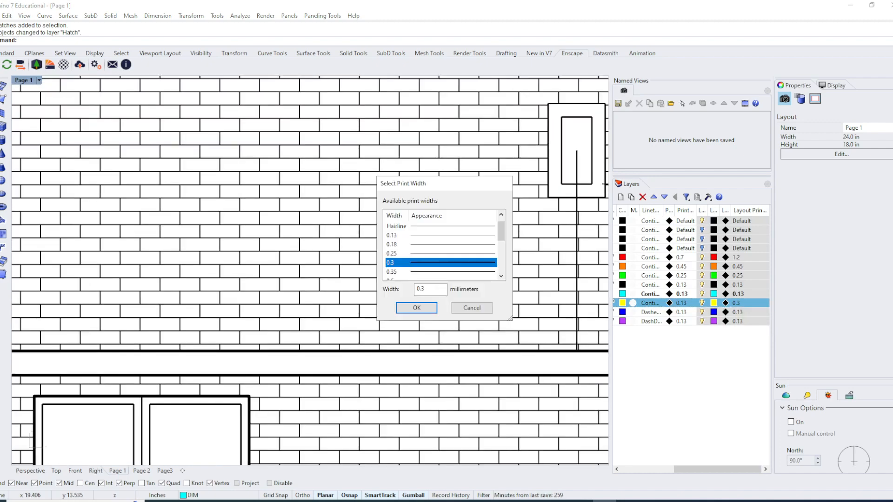
pyautogui.click(417, 308)
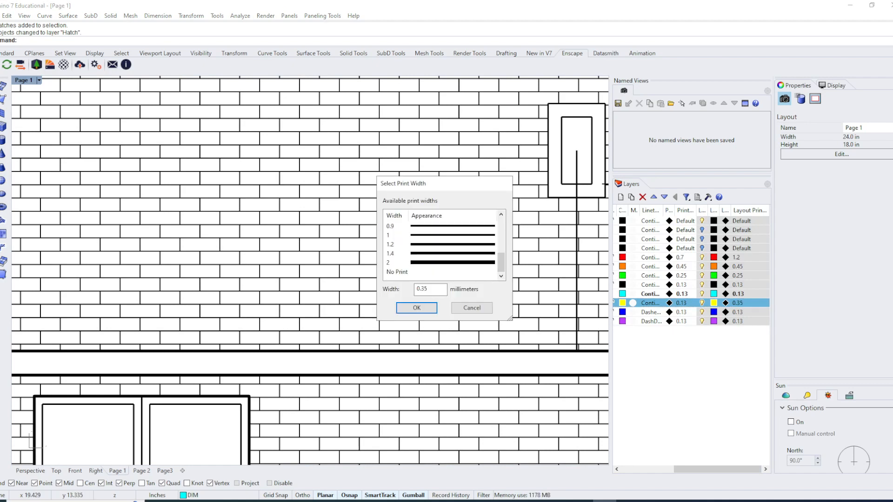
pyautogui.click(416, 308)
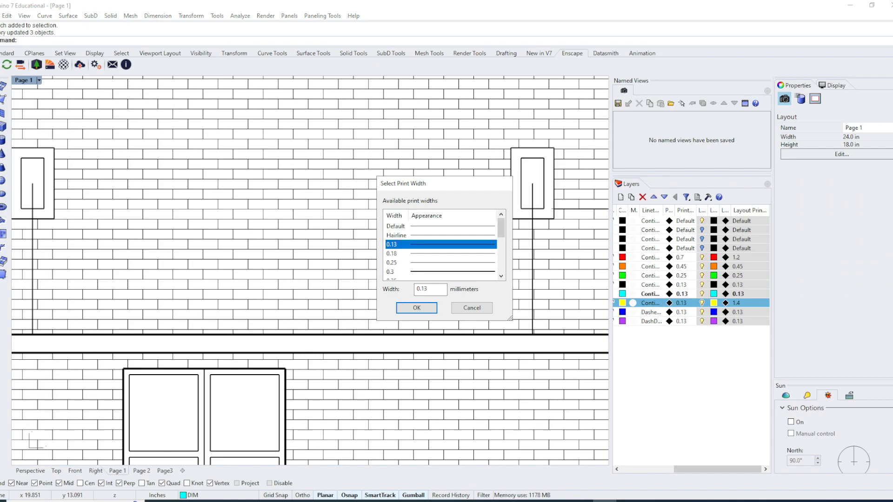
pyautogui.click(416, 308)
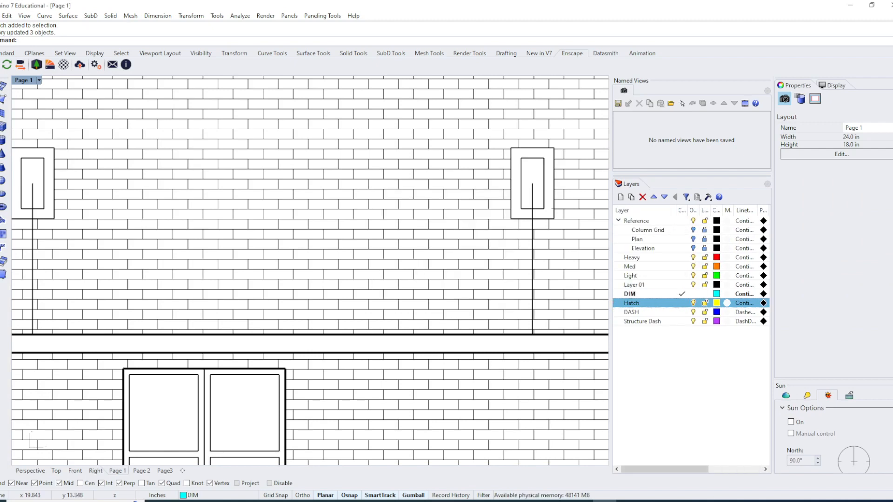
# Step: Keep the Continuous linetype, retry a 0.5 mm print width, then settle on 0.13 mm
pyautogui.click(743, 302)
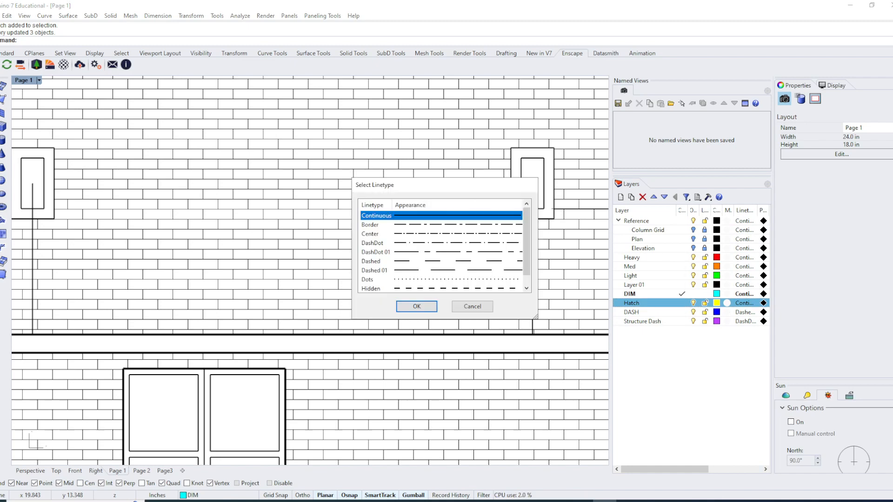
pyautogui.click(416, 306)
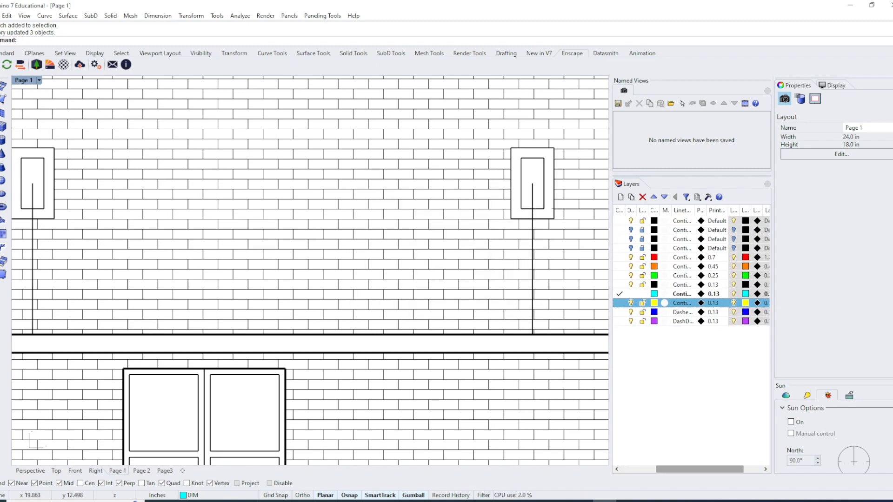
pyautogui.click(712, 303)
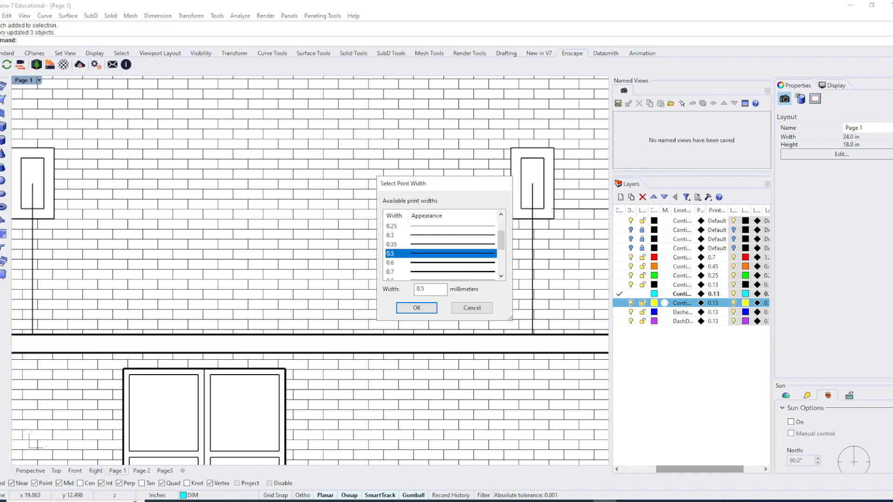
pyautogui.click(416, 308)
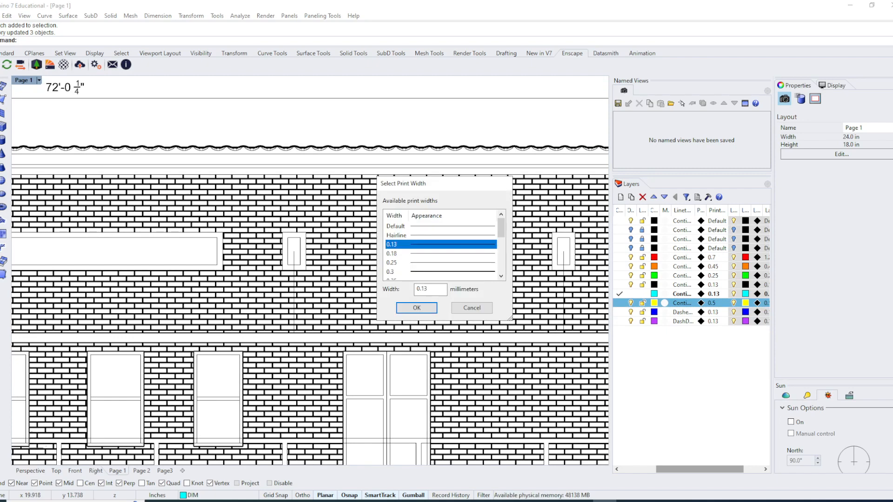
pyautogui.click(416, 308)
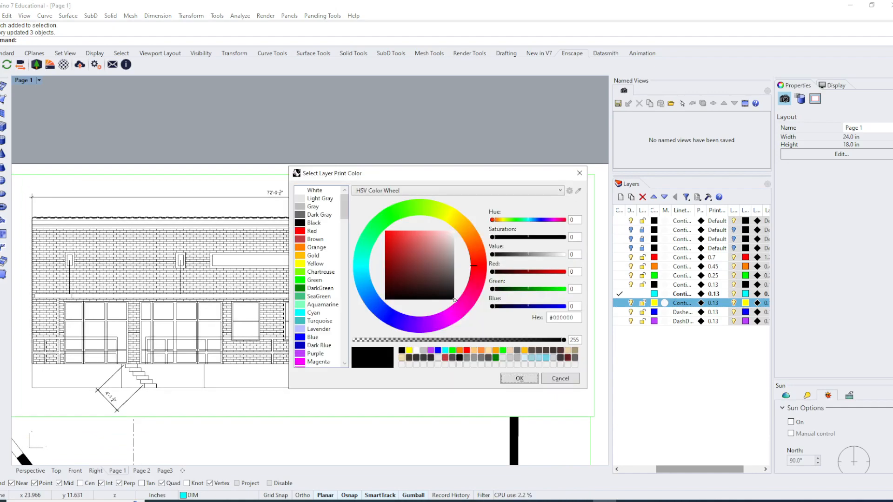
pyautogui.click(519, 378)
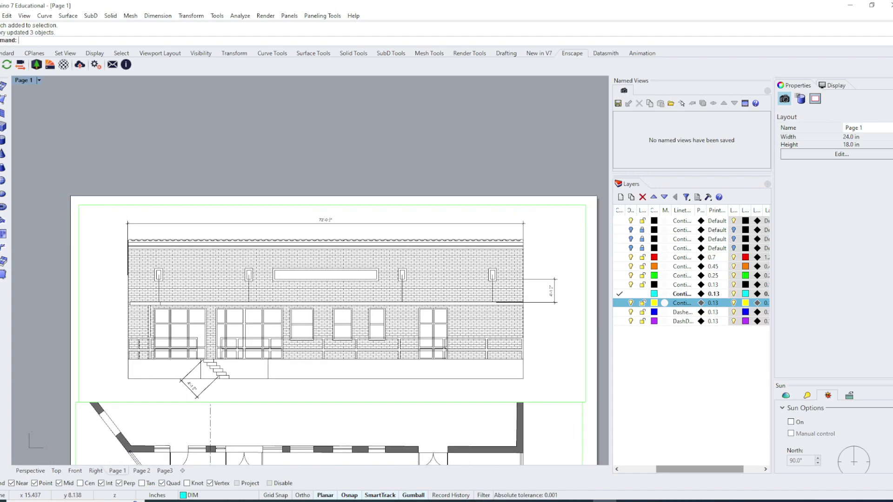
# Step: Return to the Top viewport showing the brick-hatched elevation in model space
pyautogui.click(732, 302)
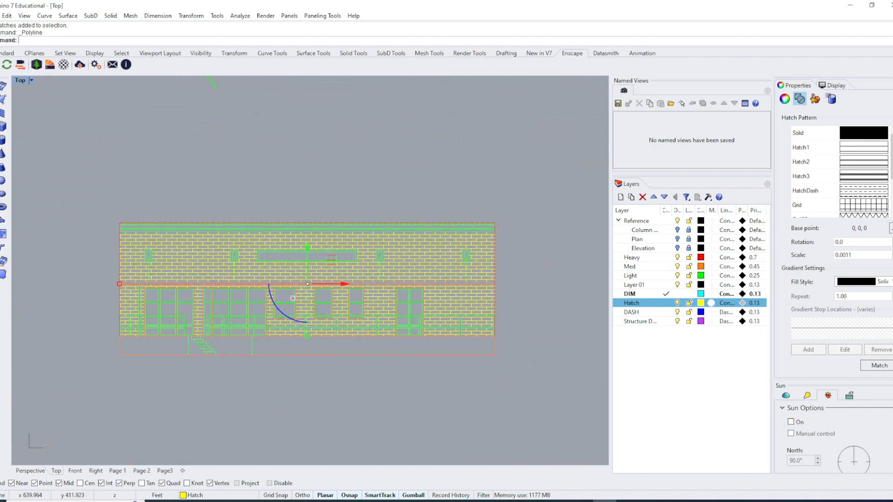
pyautogui.click(164, 471)
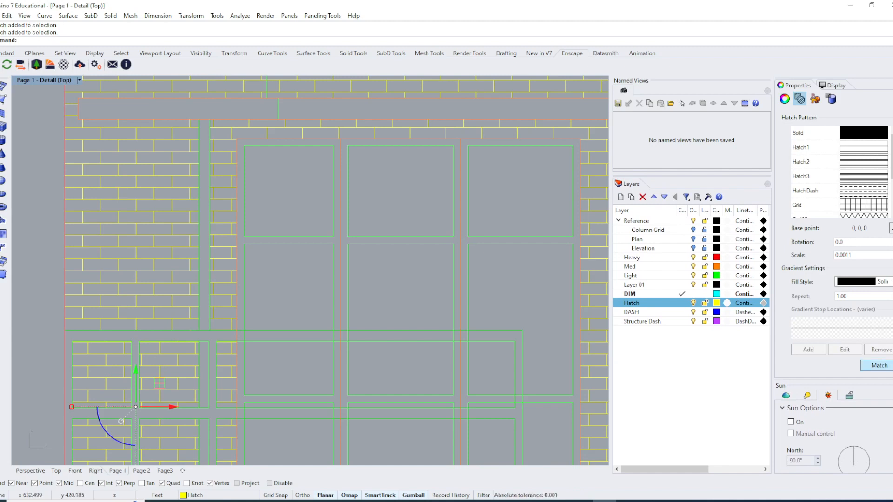
# Step: Move the hatch base point to a window frame midpoint and colour the Hatch layer DarkGreen
pyautogui.click(879, 365)
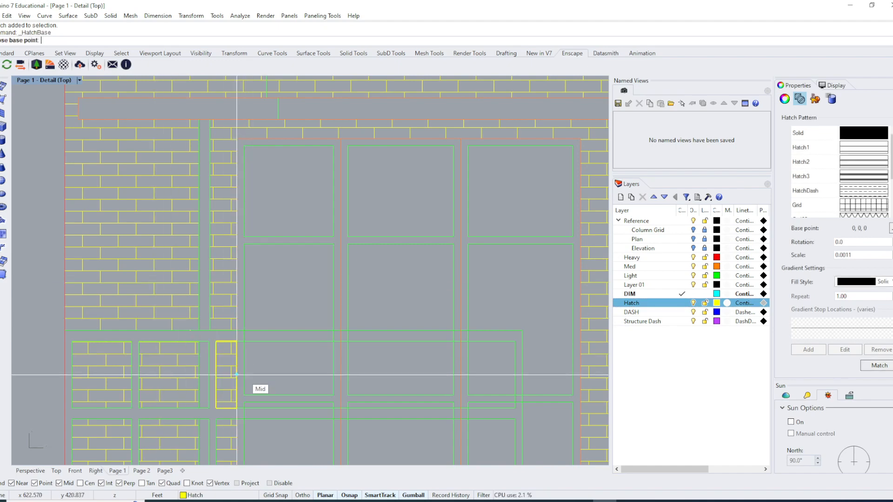
pyautogui.click(135, 420)
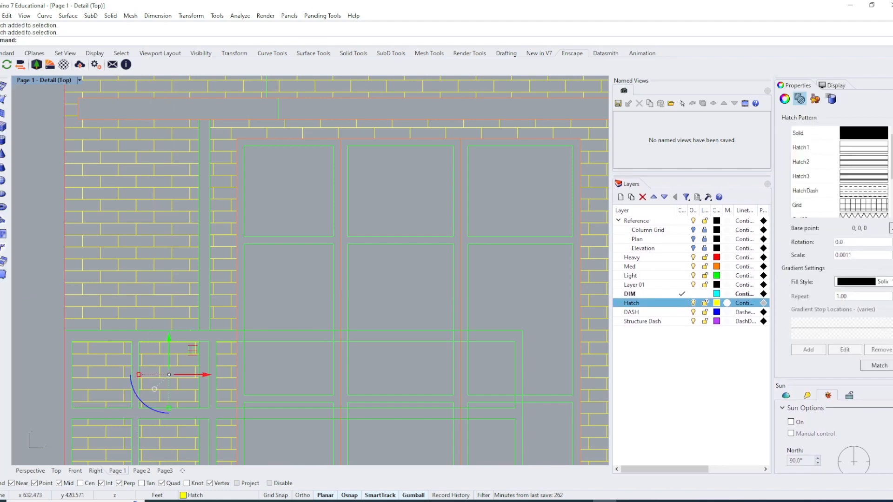
pyautogui.click(717, 303)
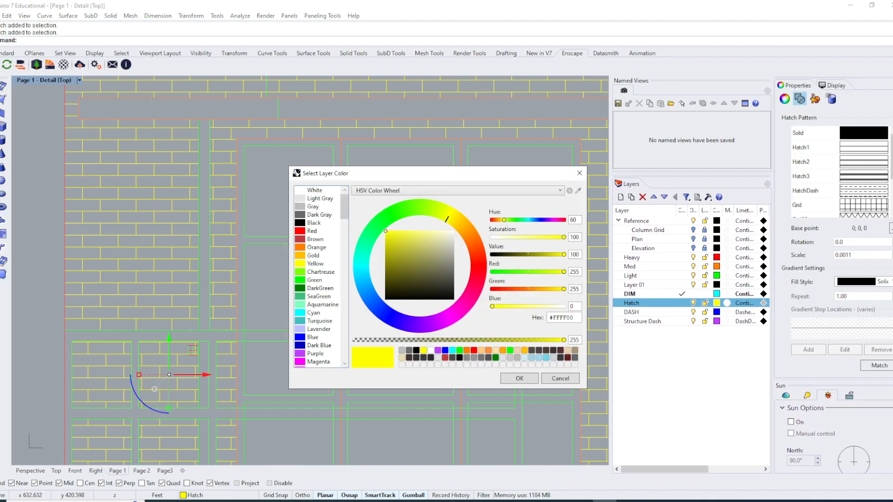
pyautogui.click(319, 288)
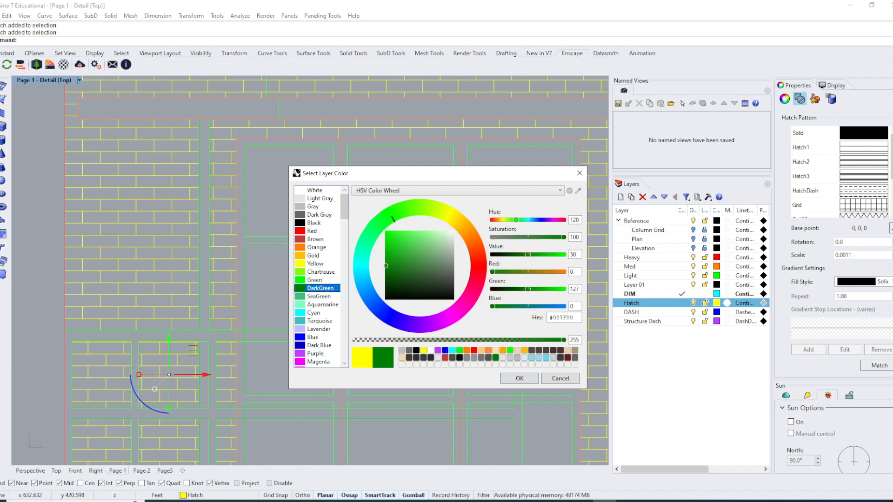
pyautogui.click(519, 378)
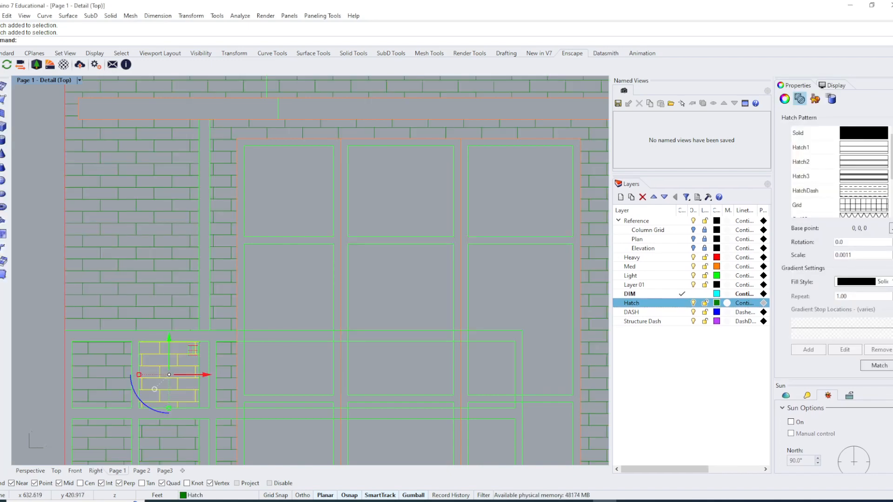